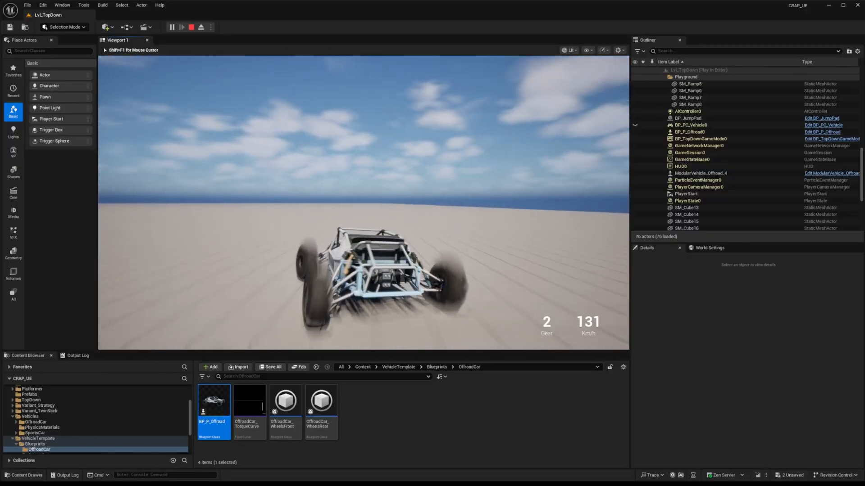
- Stop the Play In Editor session once the wheels appear smeared with motion blur
click(192, 26)
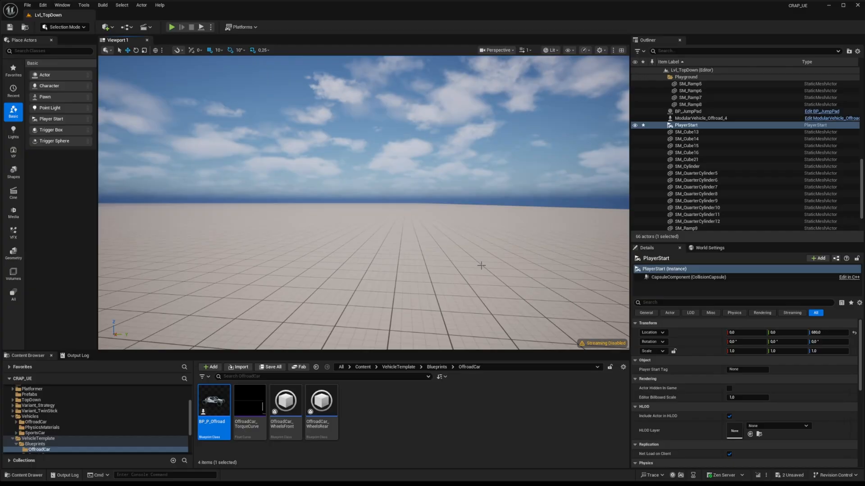
mouse_move(329, 285)
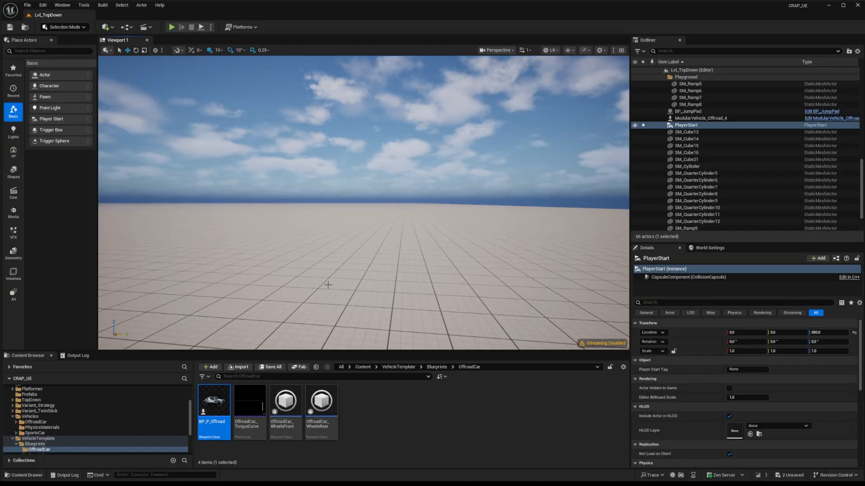
mouse_move(247, 361)
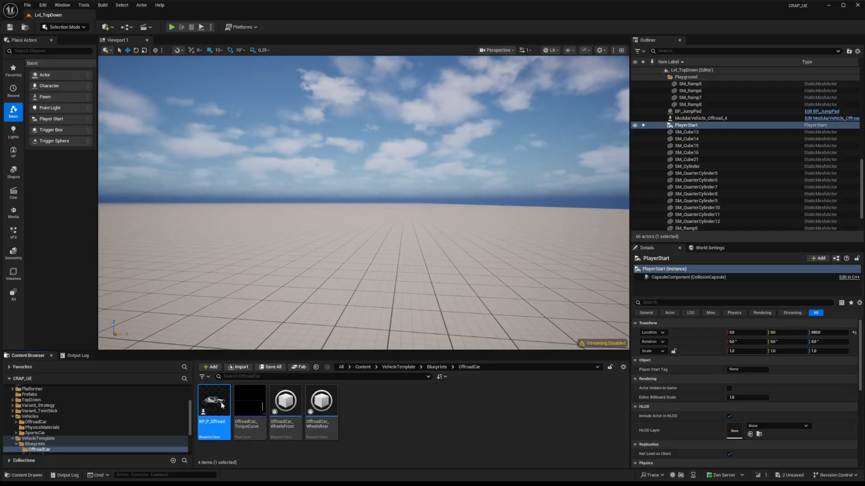
- Open Offroad_AnimBP through BP_P_Offroad's Anim Class browse-to-asset link
double_click(213, 402)
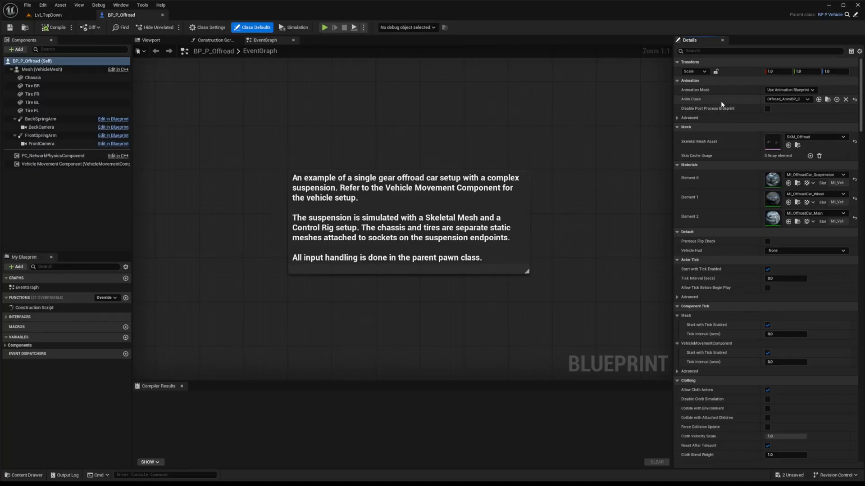
click(49, 15)
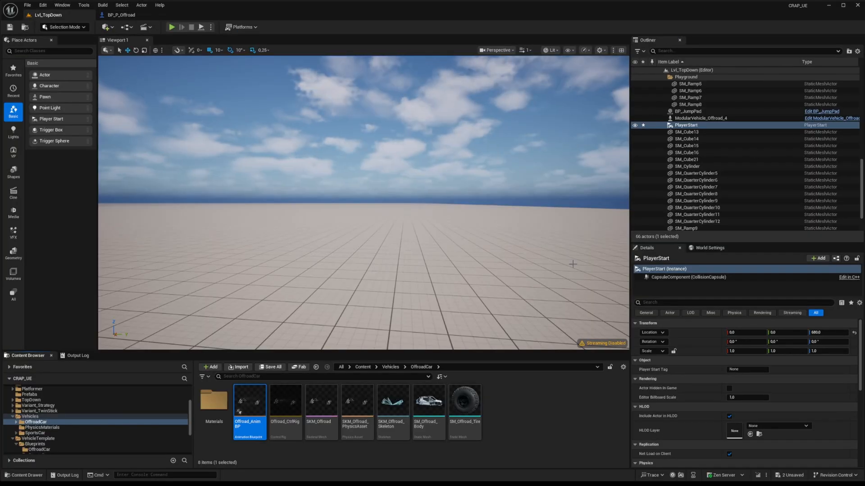
double_click(249, 401)
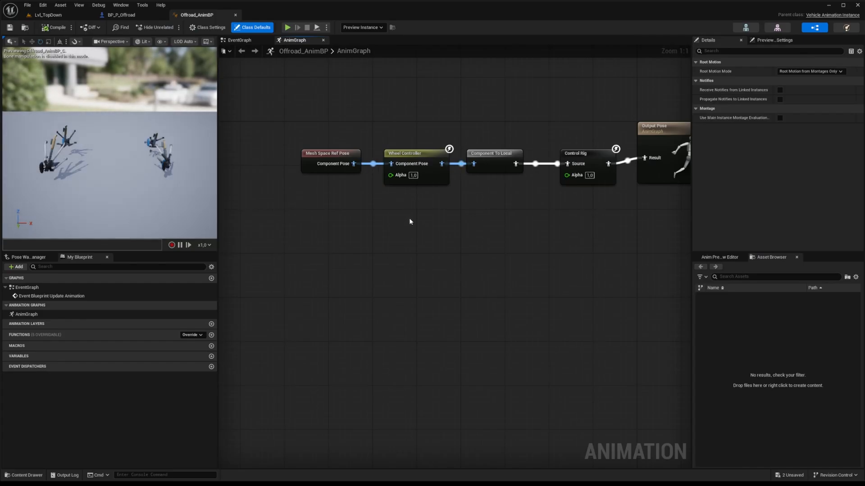
mouse_move(384, 238)
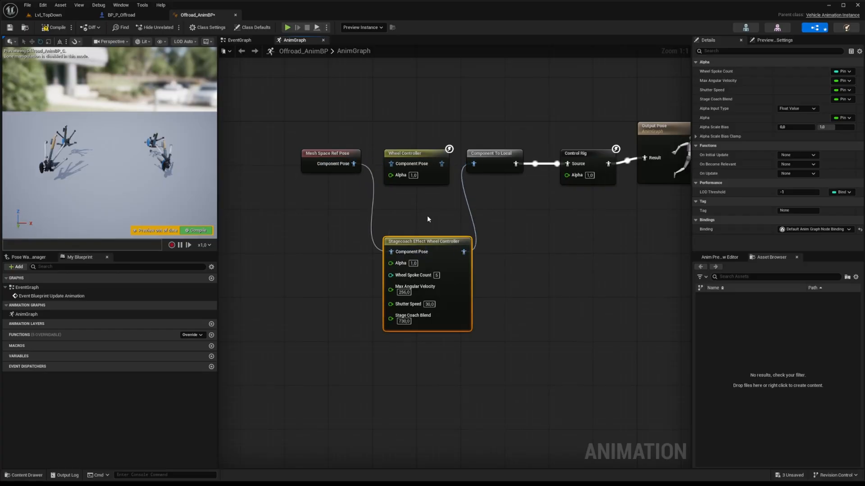
mouse_move(369, 269)
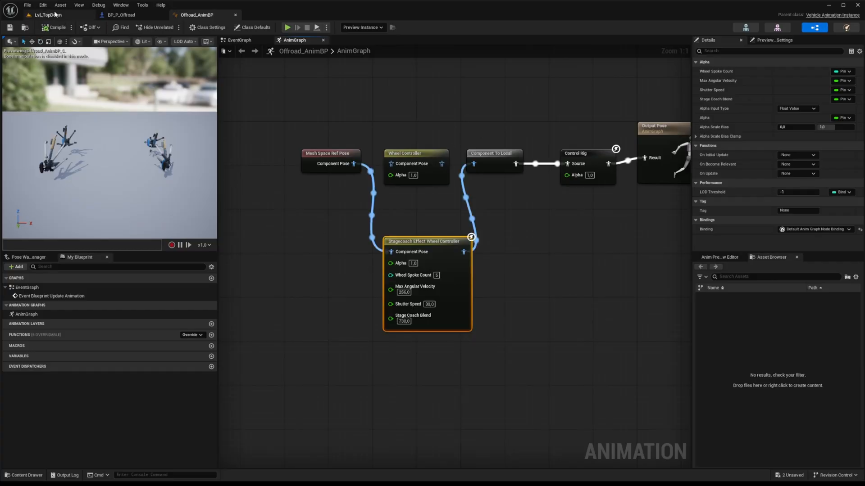
- Play the LvL_TopDown level, drive the buggy with the stagecoach wheel node, then stop
click(46, 15)
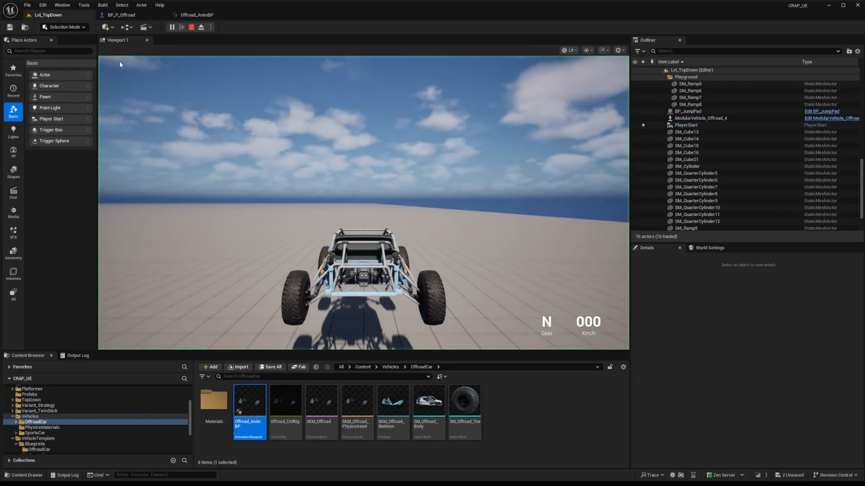
click(173, 27)
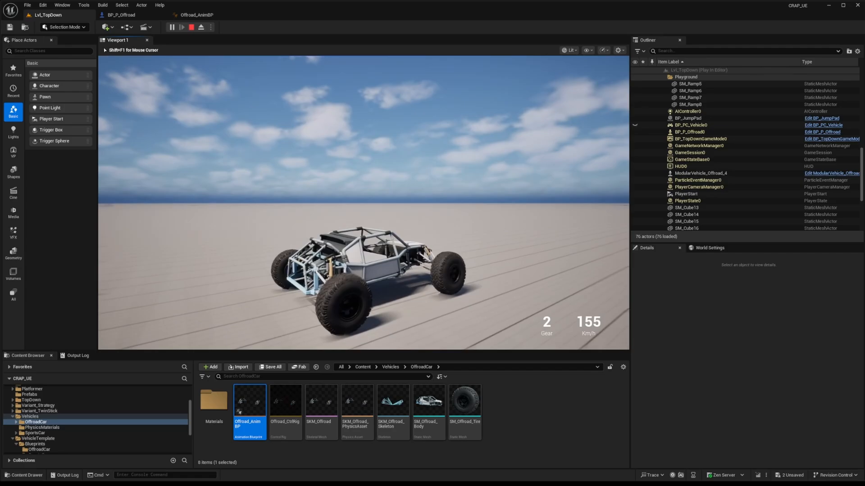
click(192, 27)
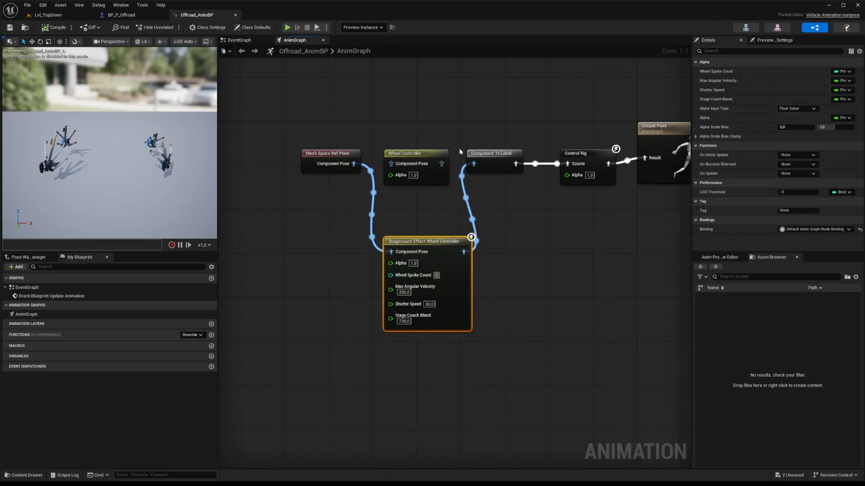
- Set Max Angular Velocity to 1000, recompile, and start a new test drive
triple_click(405, 292)
text(1000)
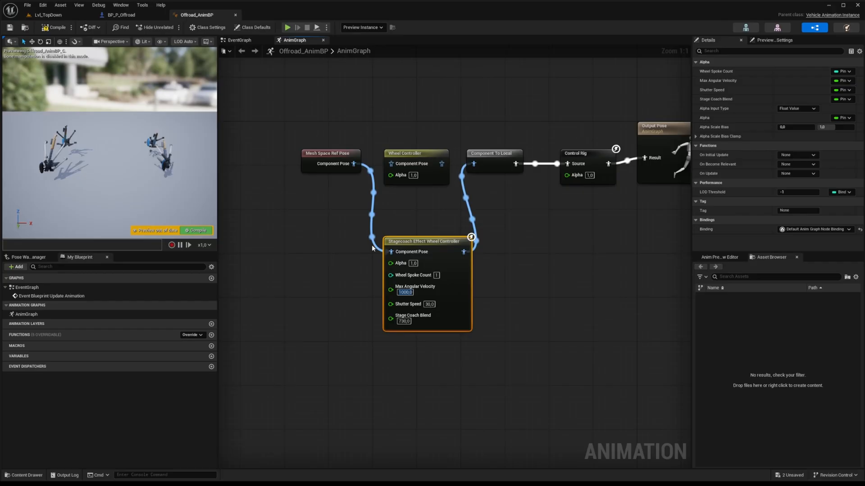
click(53, 27)
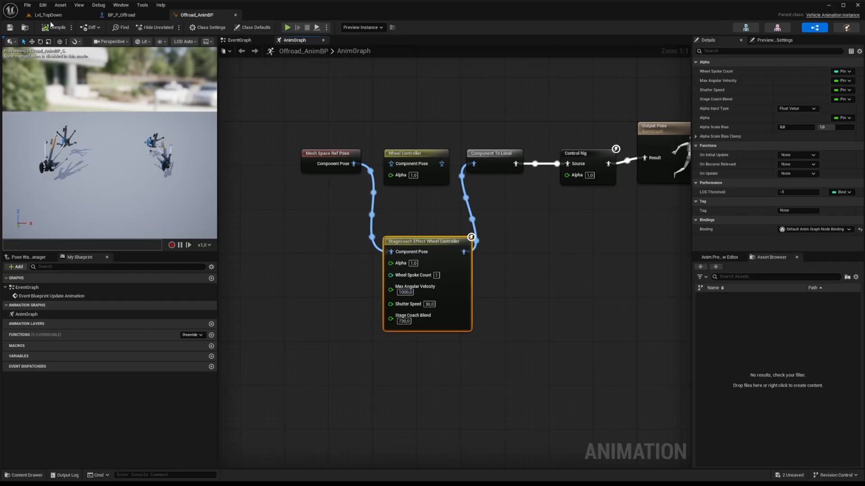
click(47, 14)
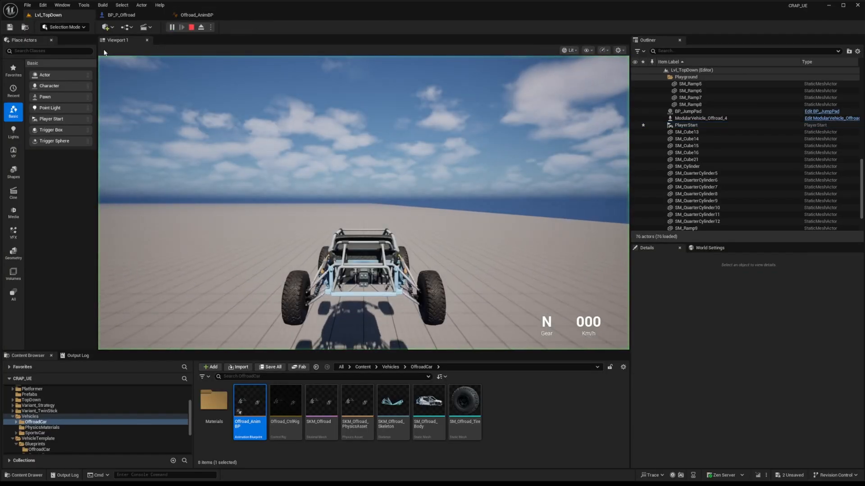
click(172, 27)
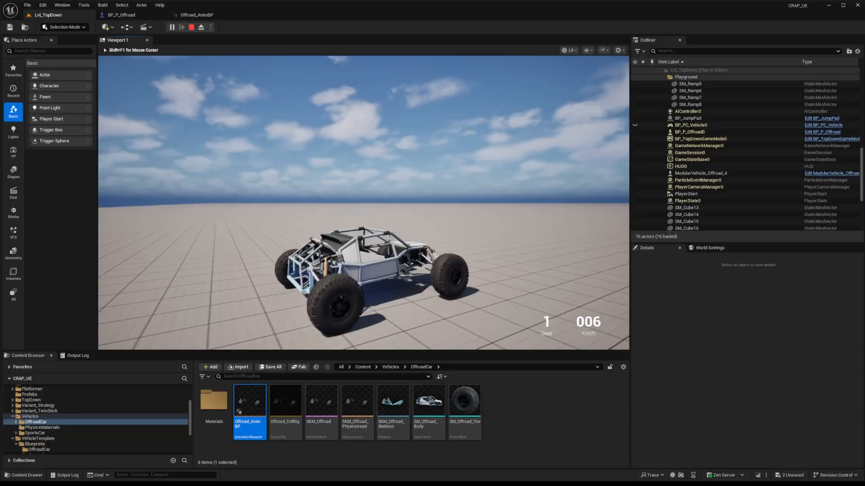